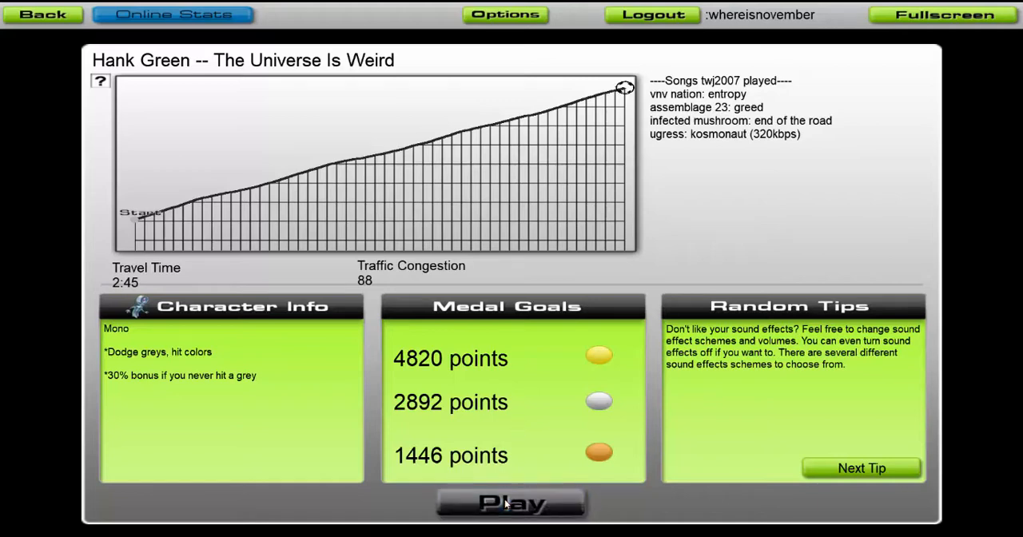
Step: Ride 'The Universe Is Weird' from start to finish for a final score of 19,032
{"action": "left_click", "coordinate": [511, 503]}
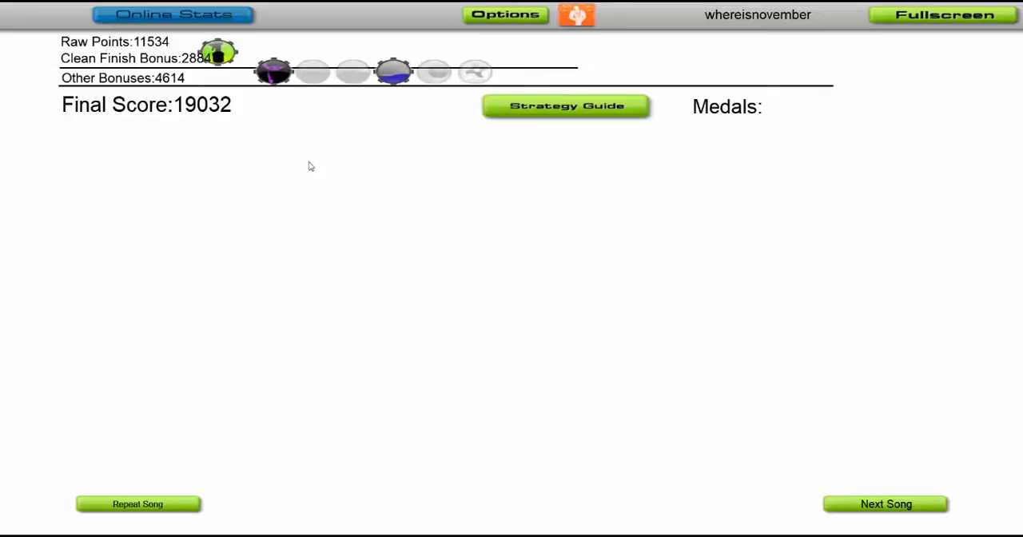
Step: View the global casual scoreboard with 19,032 on top, then load another song
{"action": "left_click", "coordinate": [173, 13]}
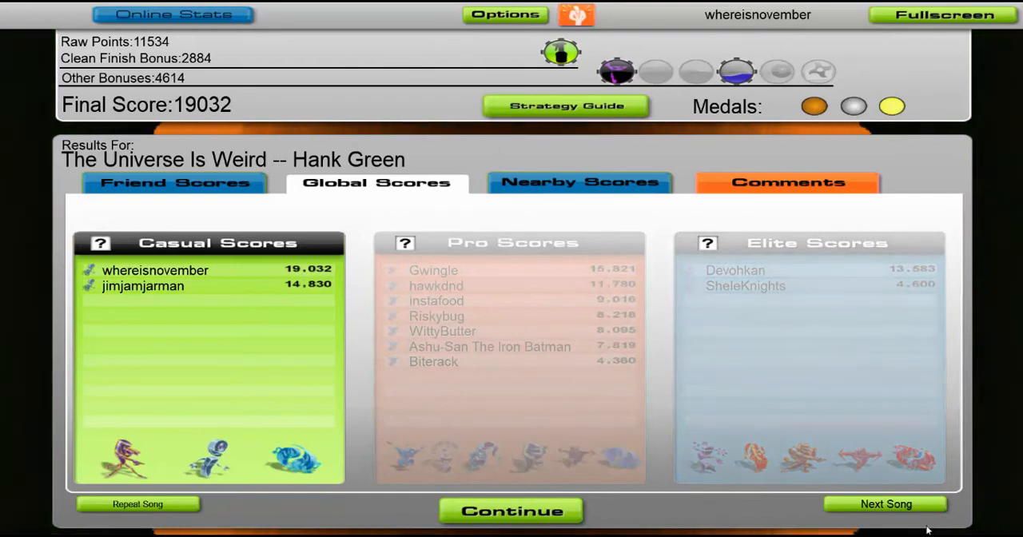
{"action": "left_click", "coordinate": [886, 504]}
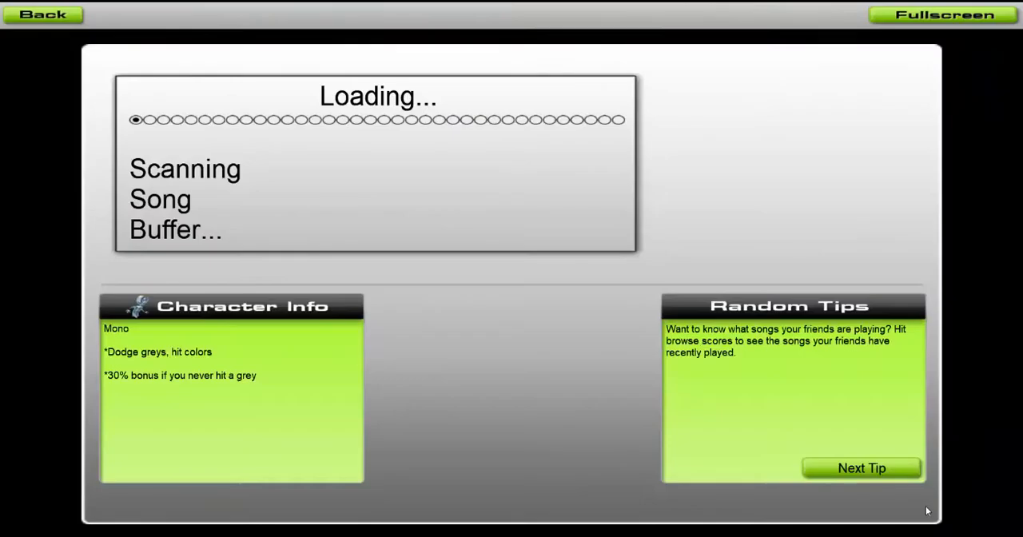